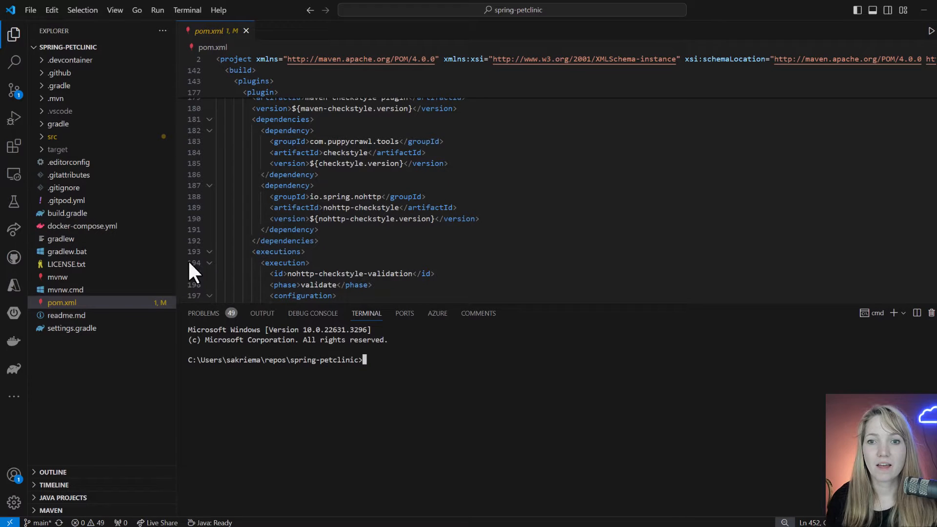
Generate the azure-webapp-maven-plugin 2.13.0 deployment config in pom.xml, accepting the default prompts.
{"action": "type", "text": "mvn com.microsoft.azure:azure-webapp-maven-plugin:2.13.0:config"}
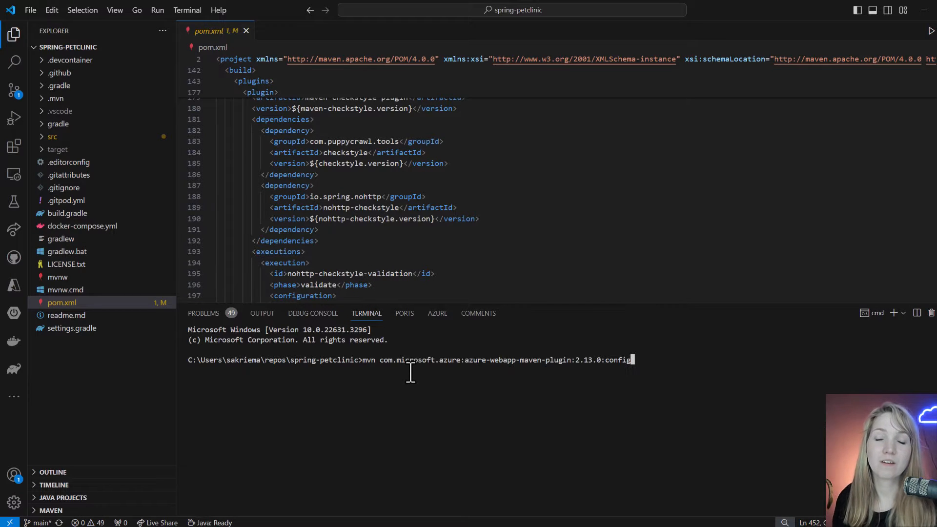
{"action": "key", "text": "Return"}
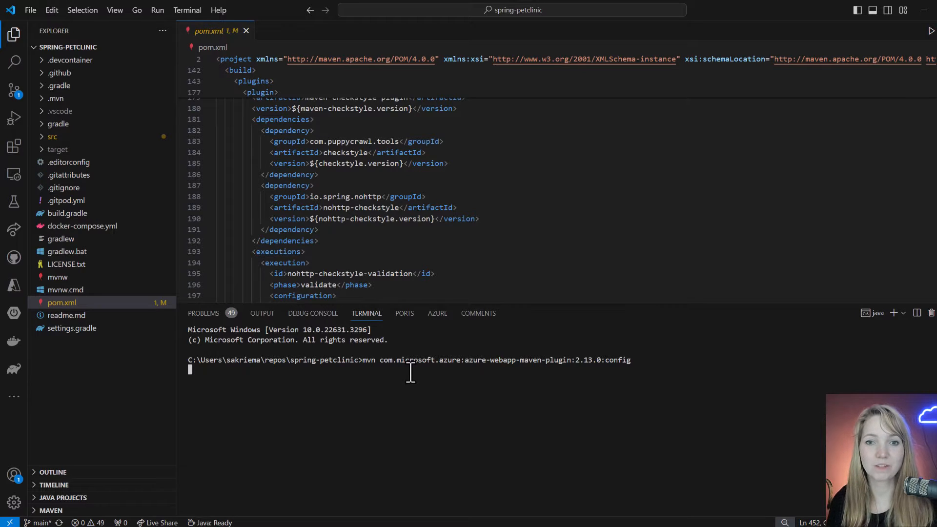
{"action": "key", "text": "Return"}
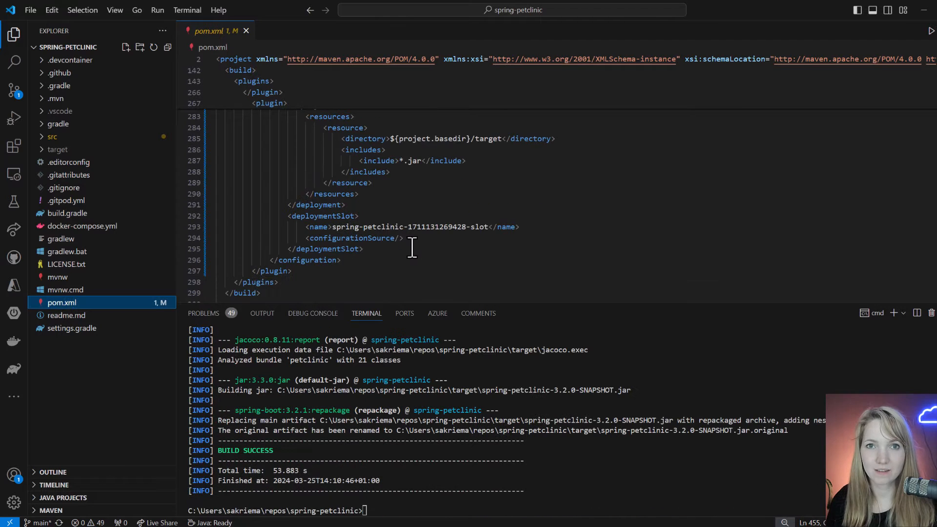
Deploy PetClinic with mvn azure-webapp:deploy and open the live azurewebsites.net Application url.
{"action": "type", "text": "mvn azure-webapp:deploy"}
{"action": "type", "text": "124"}
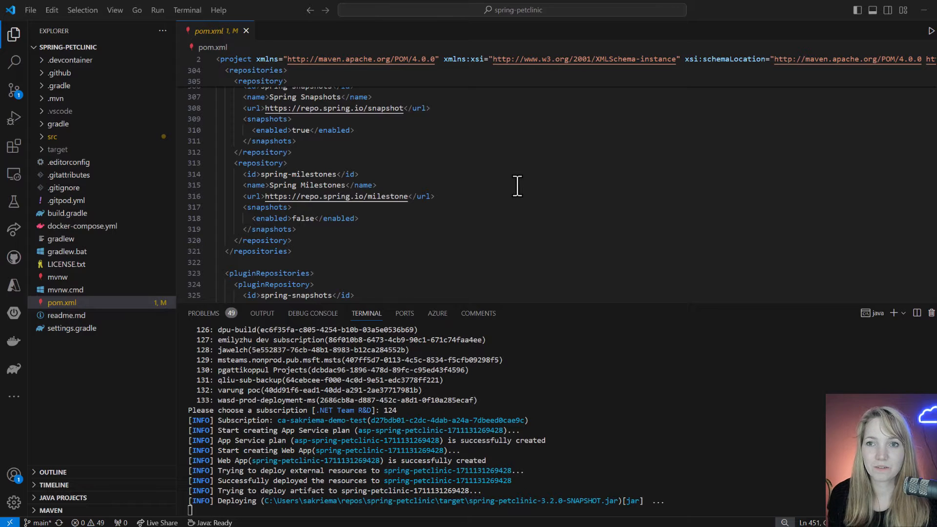
{"action": "mouse_move", "coordinate": [774, 12]}
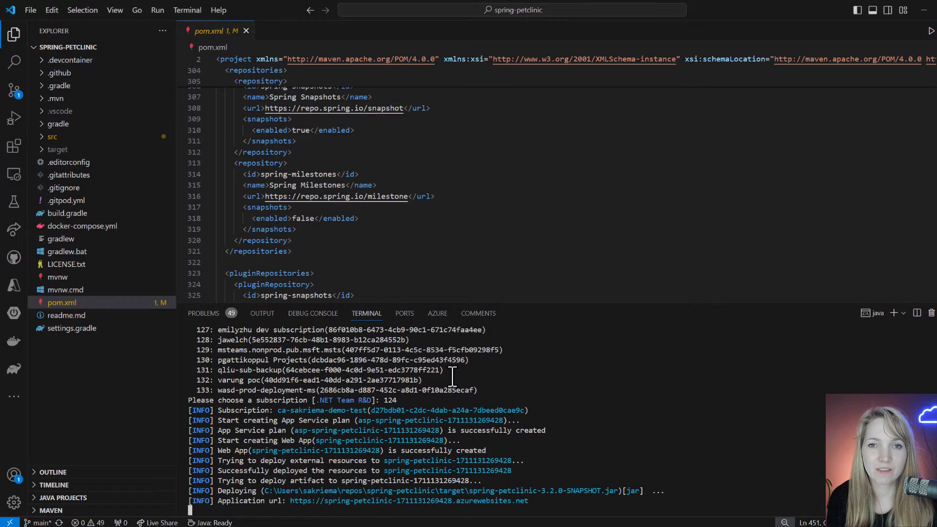
{"action": "left_click", "coordinate": [408, 431]}
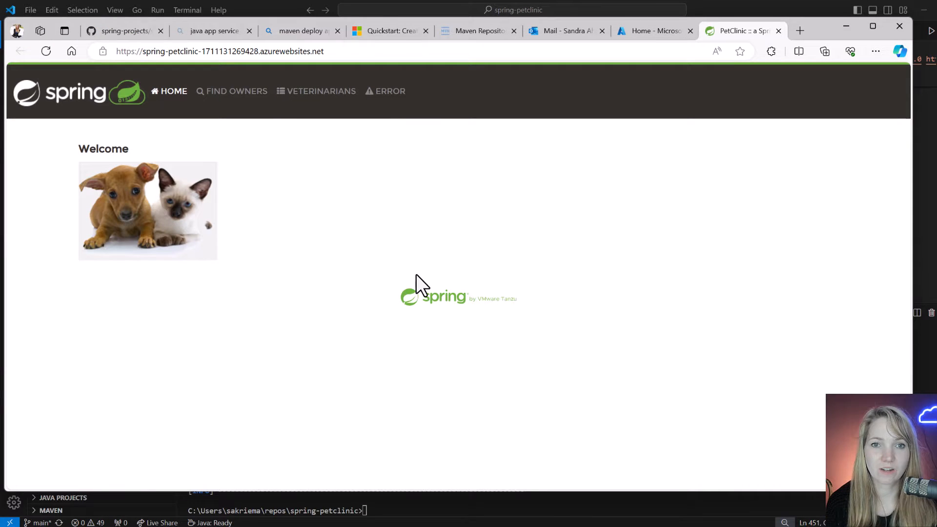
Browse the deployed site's Find Owners, Veterinarians and Add Owner pages.
{"action": "left_click", "coordinate": [316, 90]}
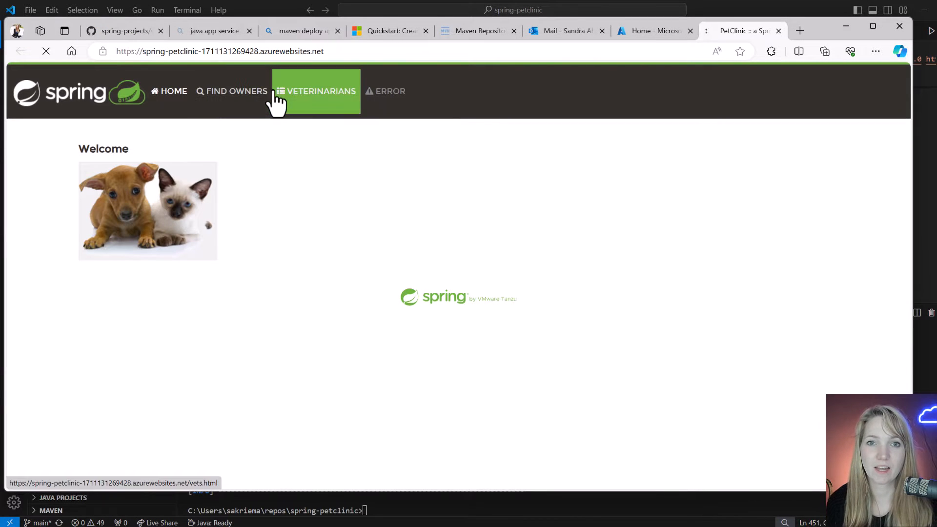
{"action": "left_click", "coordinate": [236, 91]}
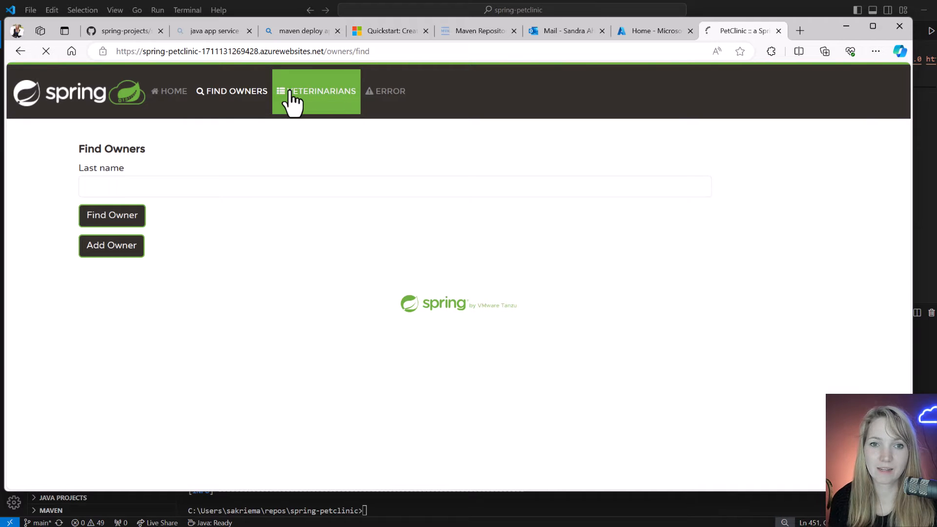
{"action": "left_click", "coordinate": [316, 91]}
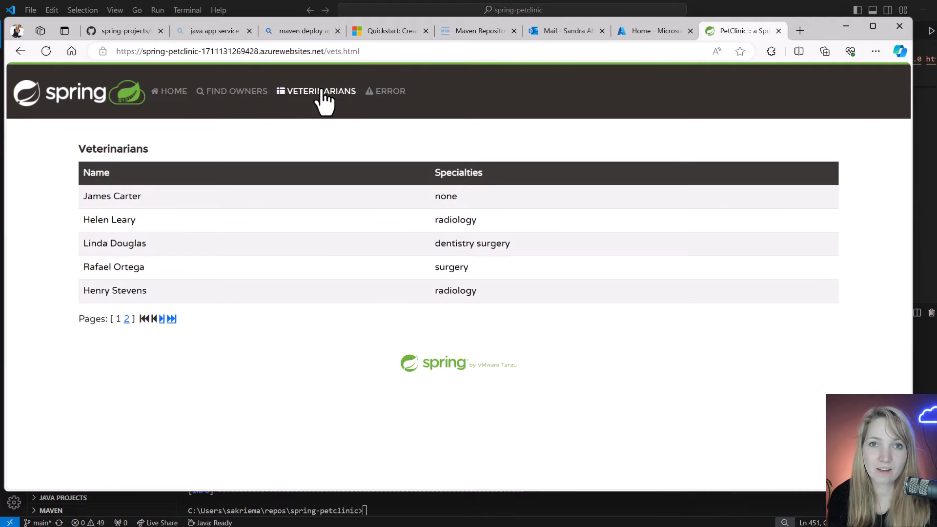
{"action": "left_click", "coordinate": [232, 91]}
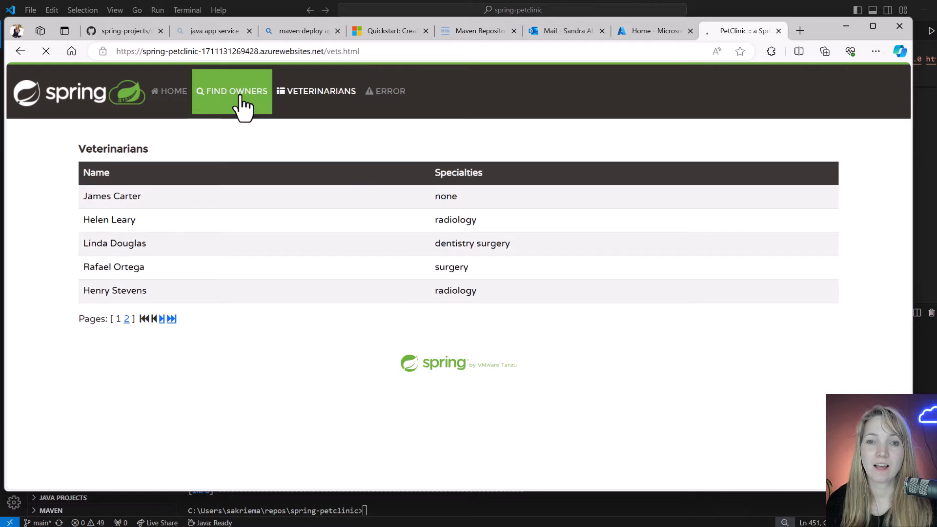
{"action": "left_click", "coordinate": [232, 91]}
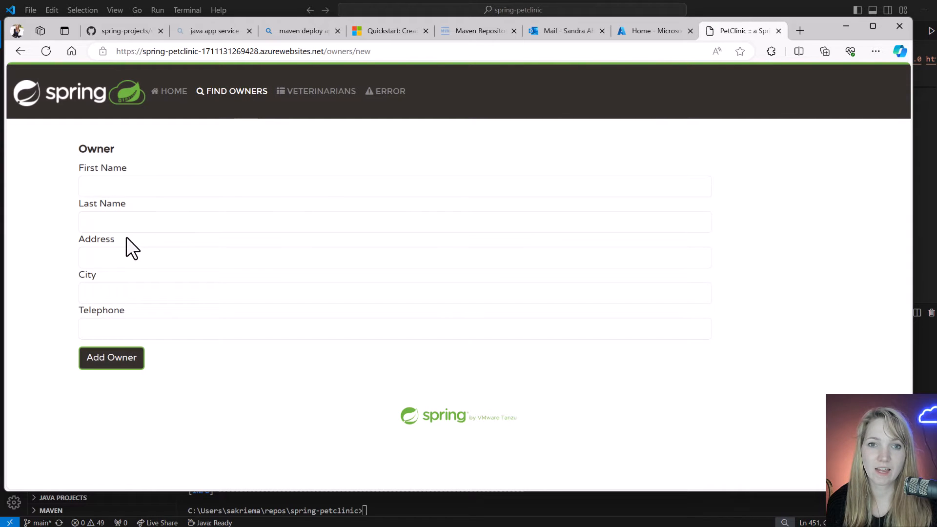
{"action": "mouse_move", "coordinate": [39, 83]}
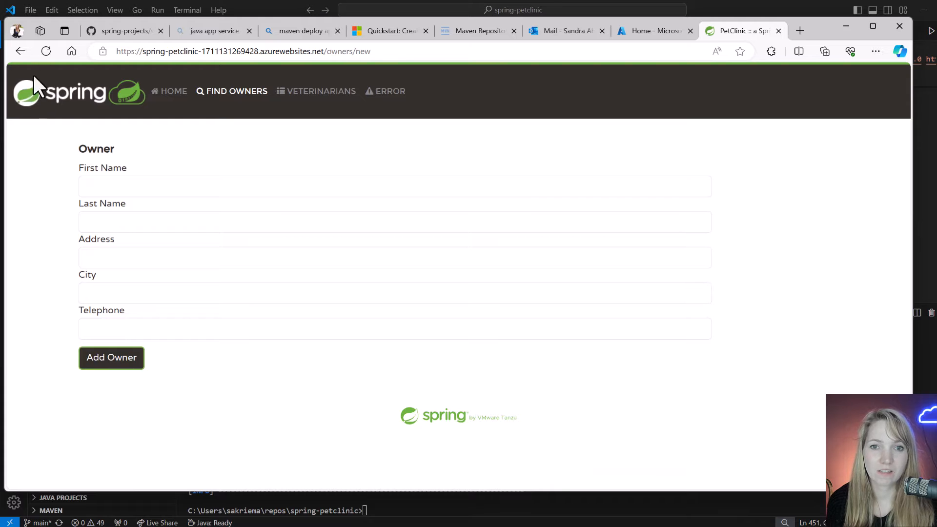
List all owners, trigger the error page, and switch to the web app in Azure portal.
{"action": "left_click", "coordinate": [237, 91]}
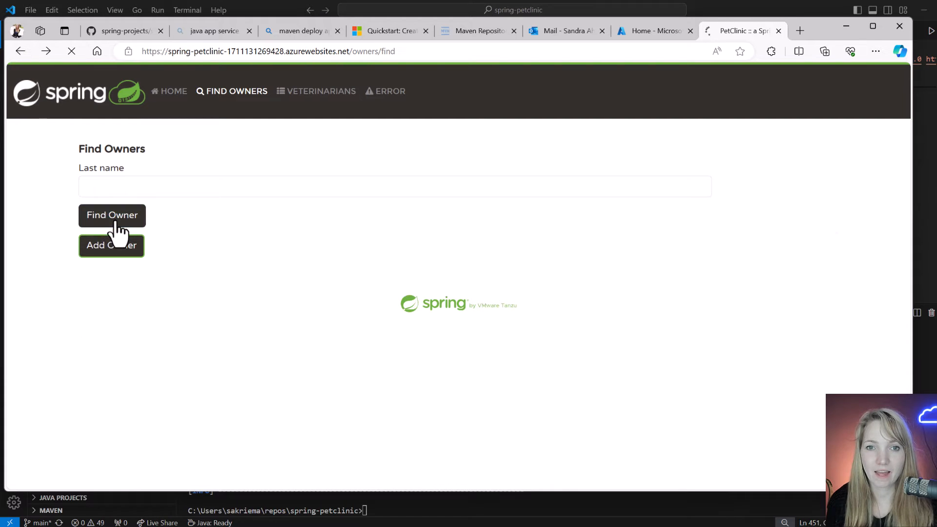
{"action": "left_click", "coordinate": [112, 215]}
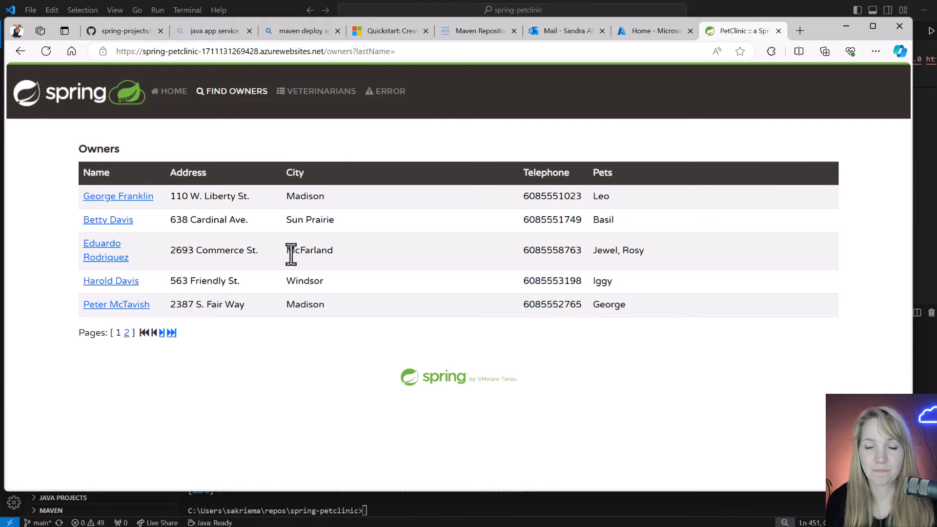
{"action": "left_click", "coordinate": [385, 90]}
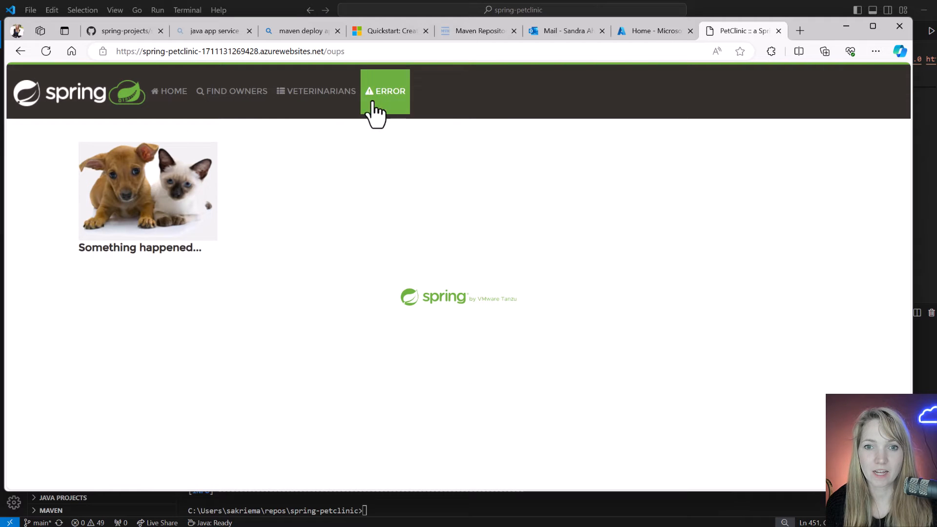
{"action": "mouse_move", "coordinate": [609, 69]}
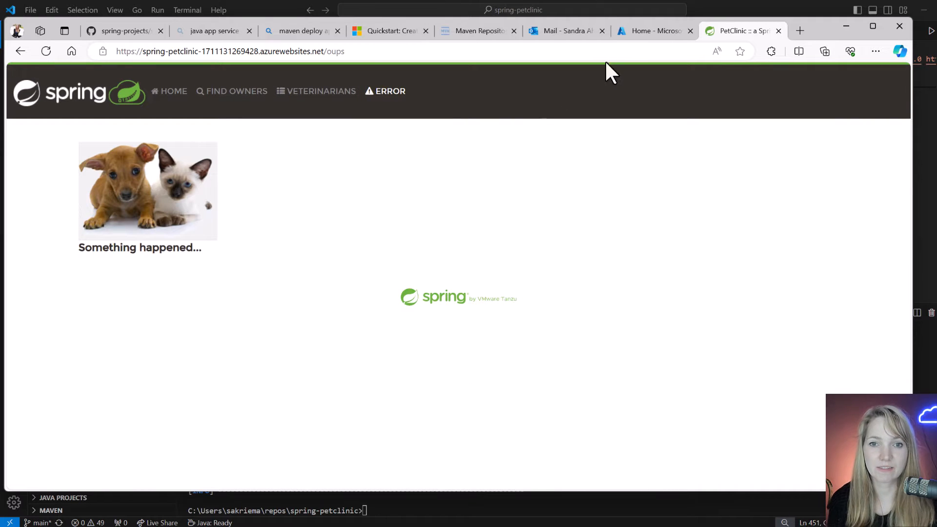
{"action": "left_click", "coordinate": [652, 31]}
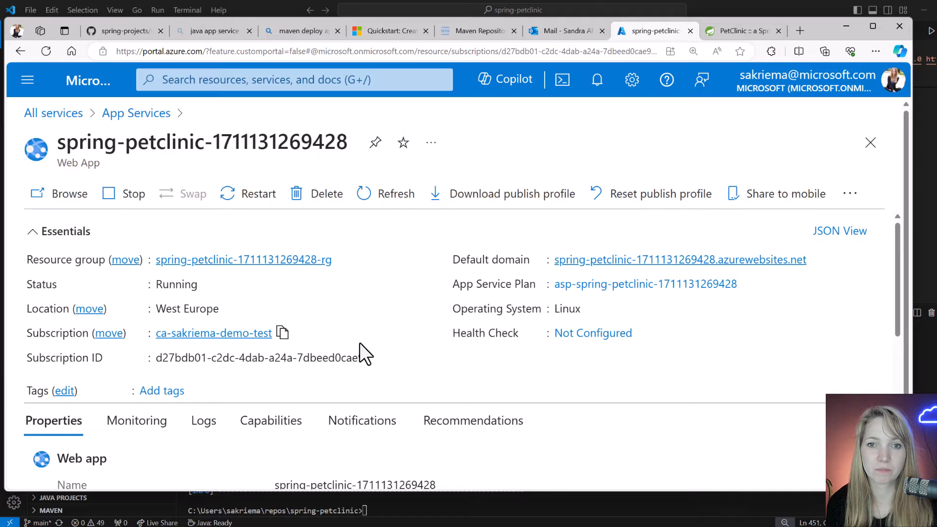
Scroll the web app Overview properties and follow the Enable Application Insights link.
{"action": "scroll", "scroll_direction": "down", "scroll_amount": 3}
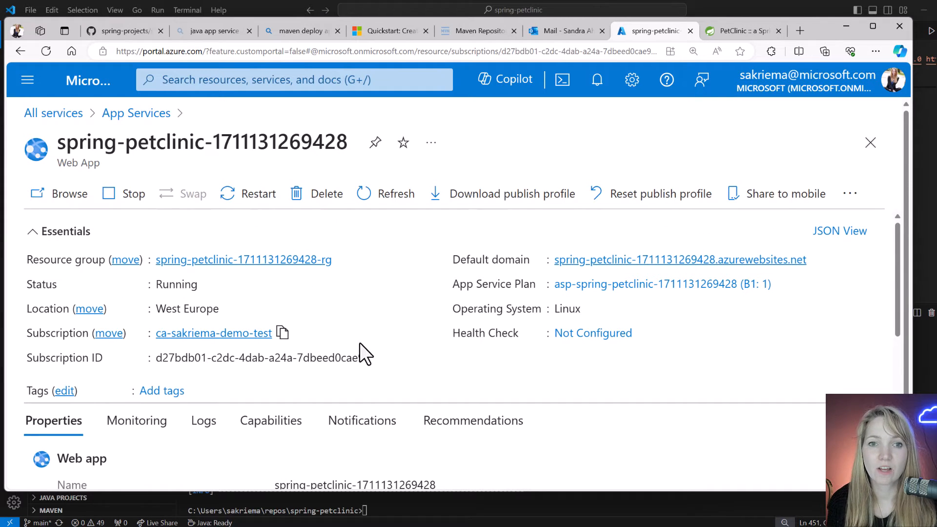
{"action": "scroll", "scroll_direction": "down", "scroll_amount": 3}
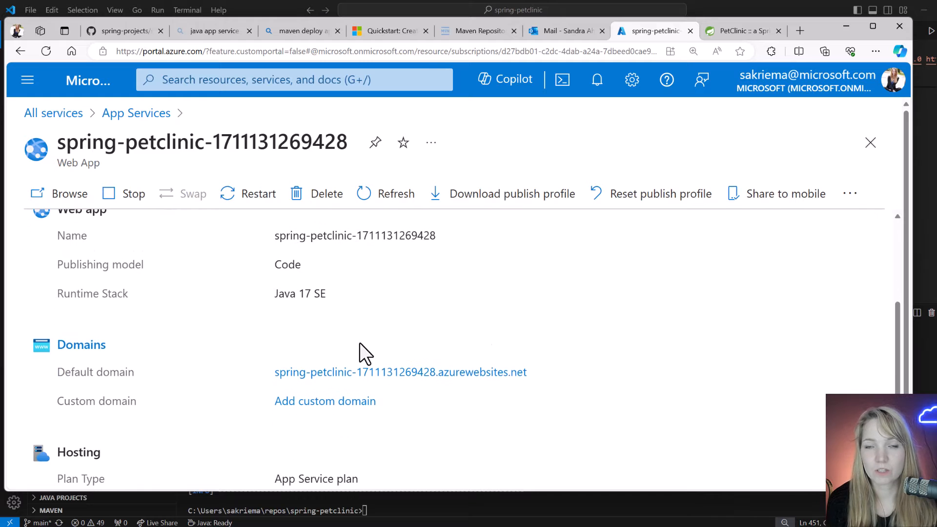
{"action": "scroll", "scroll_direction": "down", "scroll_amount": 3}
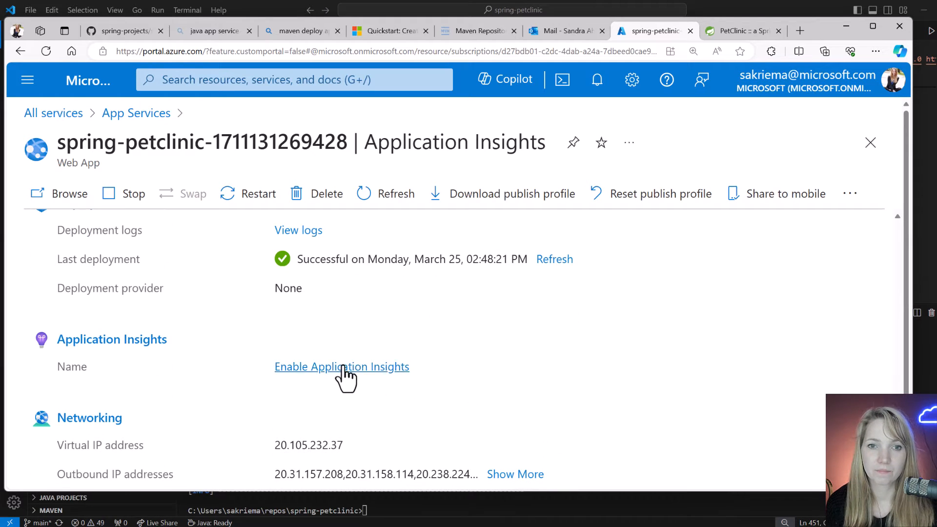
{"action": "left_click", "coordinate": [341, 366]}
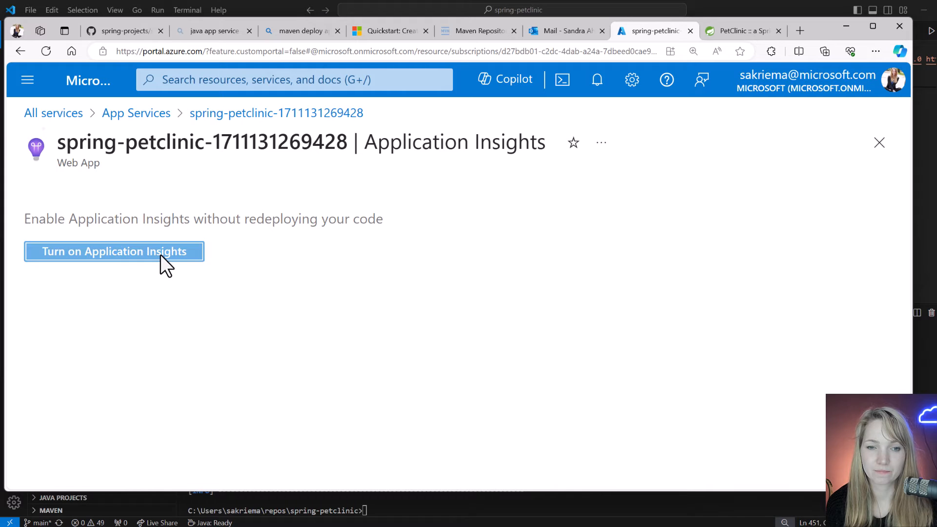
Turn on Application Insights with a new resource and Java instrumentation, then apply.
{"action": "left_click", "coordinate": [114, 251]}
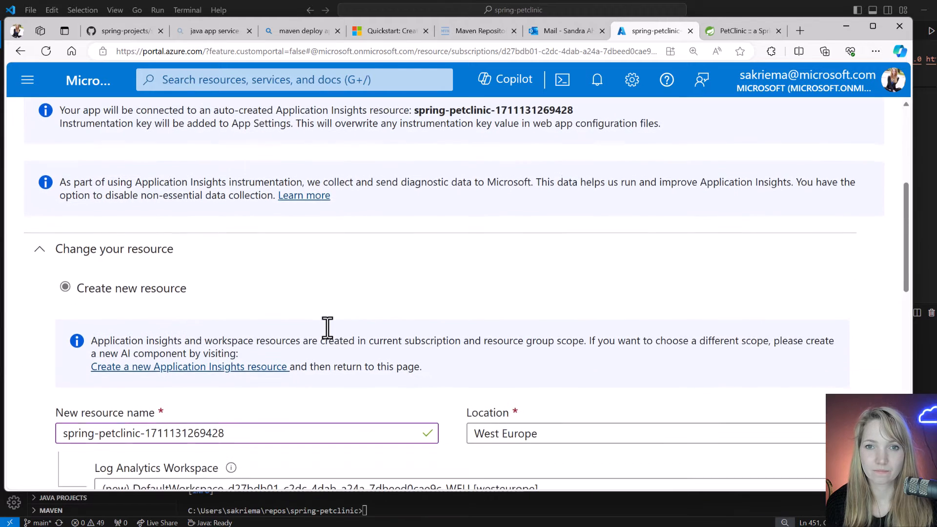
{"action": "scroll", "scroll_direction": "down", "scroll_amount": 3}
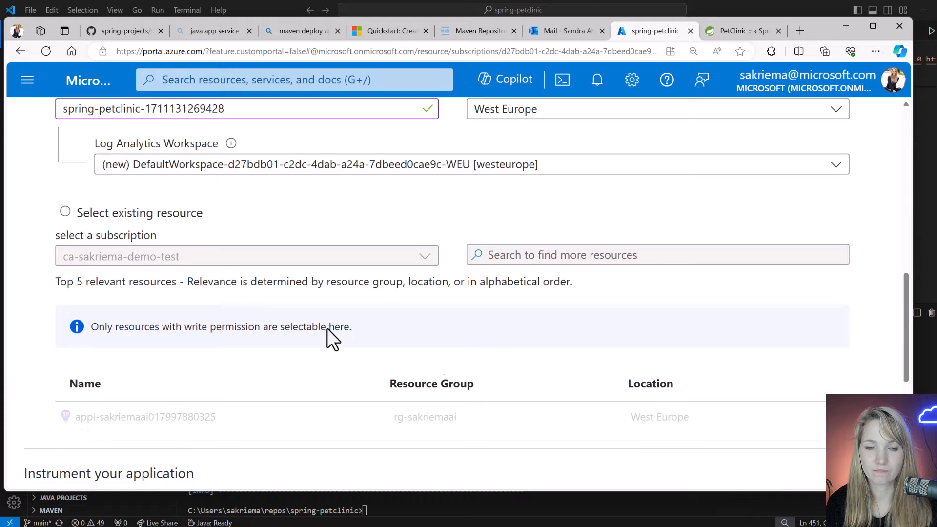
{"action": "scroll", "scroll_direction": "down", "scroll_amount": 3}
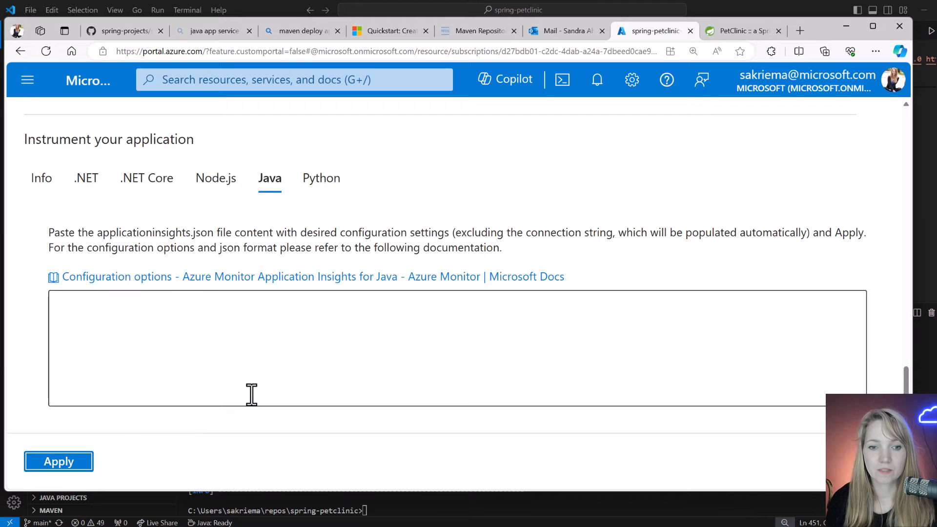
{"action": "mouse_move", "coordinate": [258, 403]}
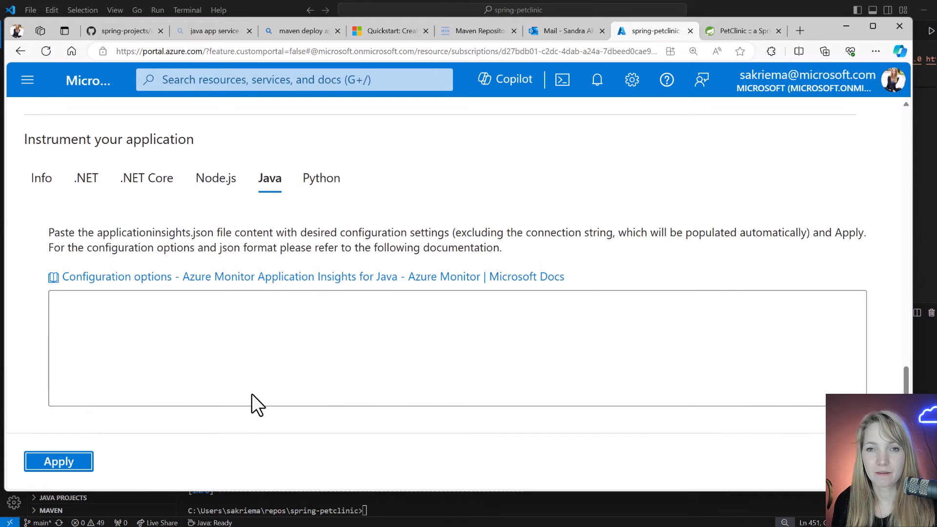
{"action": "left_click", "coordinate": [58, 462]}
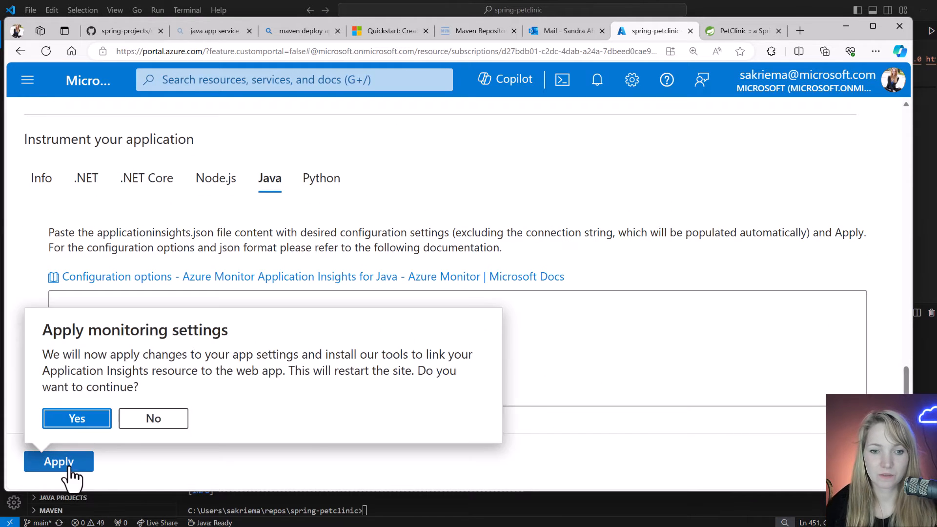
Confirm applying monitoring with restart, then open the newly deployed Application Insights resource.
{"action": "left_click", "coordinate": [76, 418]}
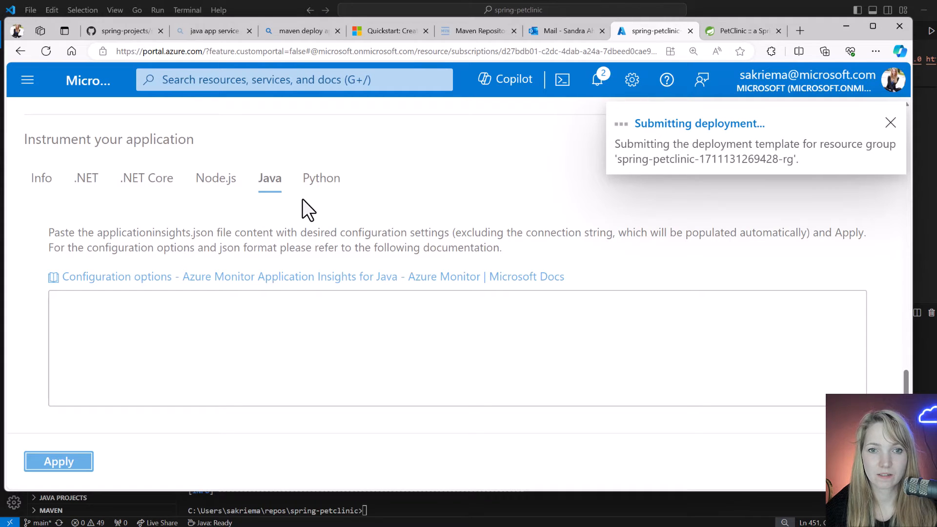
{"action": "mouse_move", "coordinate": [370, 326]}
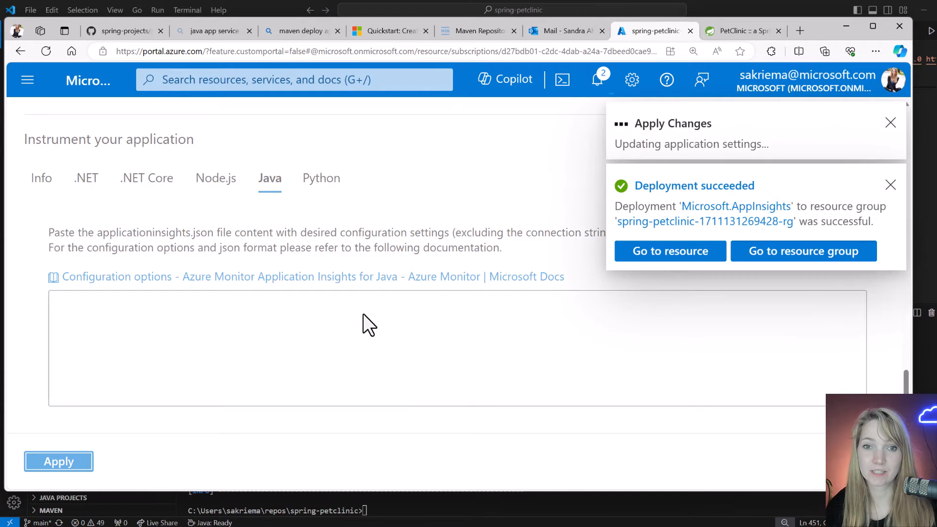
{"action": "mouse_move", "coordinate": [777, 358]}
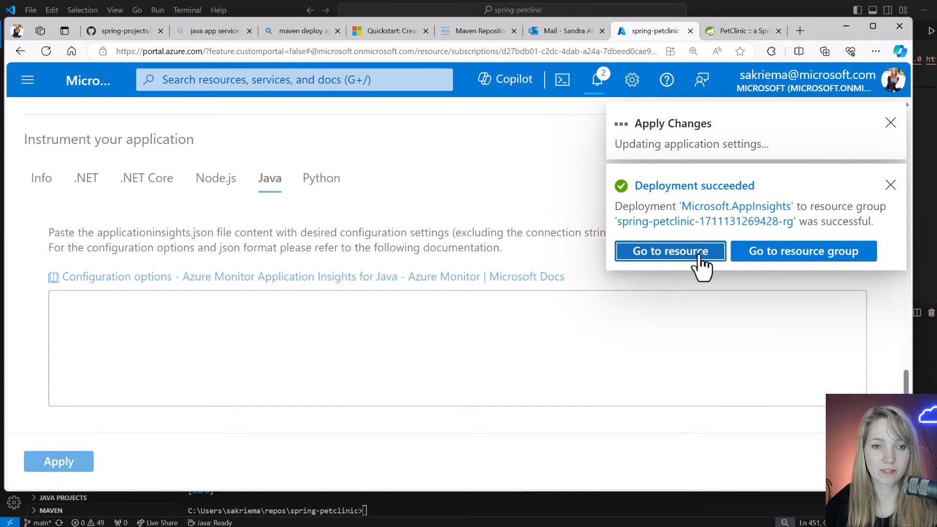
{"action": "left_click", "coordinate": [670, 251]}
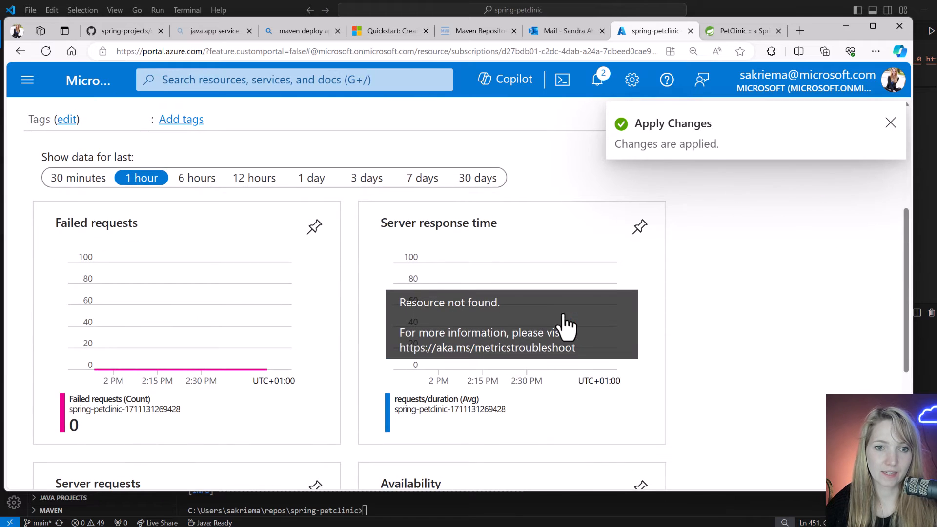
Review the Failed requests and Server response time charts, then return to the PetClinic site.
{"action": "left_click", "coordinate": [890, 123]}
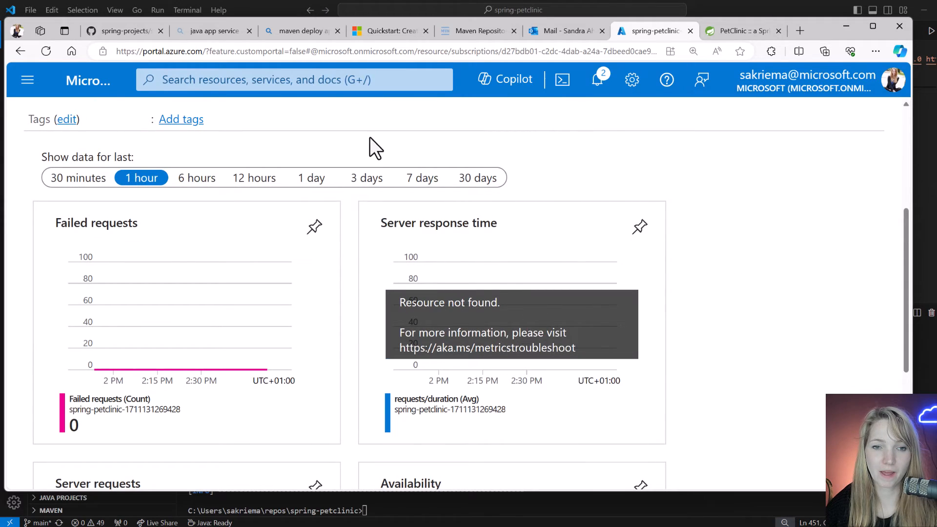
{"action": "left_click", "coordinate": [740, 30]}
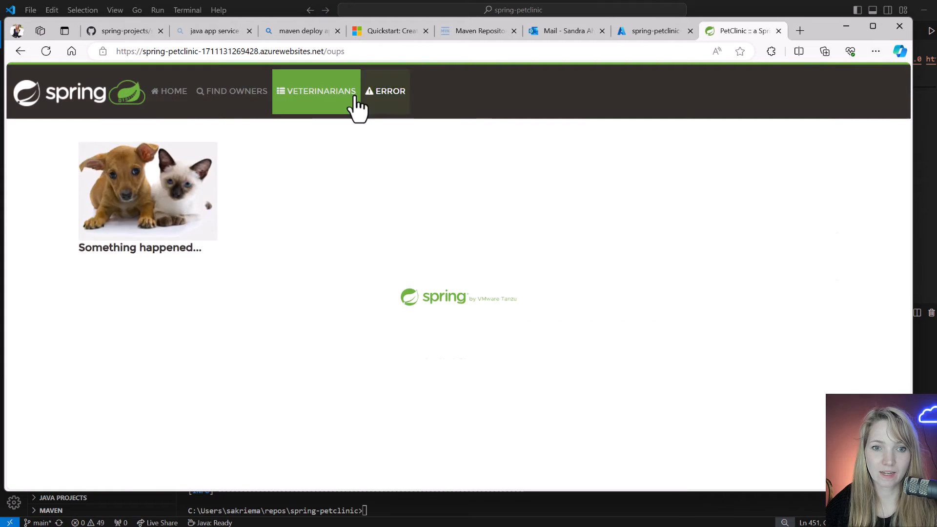
Move from the PetClinic error page to an owner's New Pet form.
{"action": "left_click", "coordinate": [316, 90]}
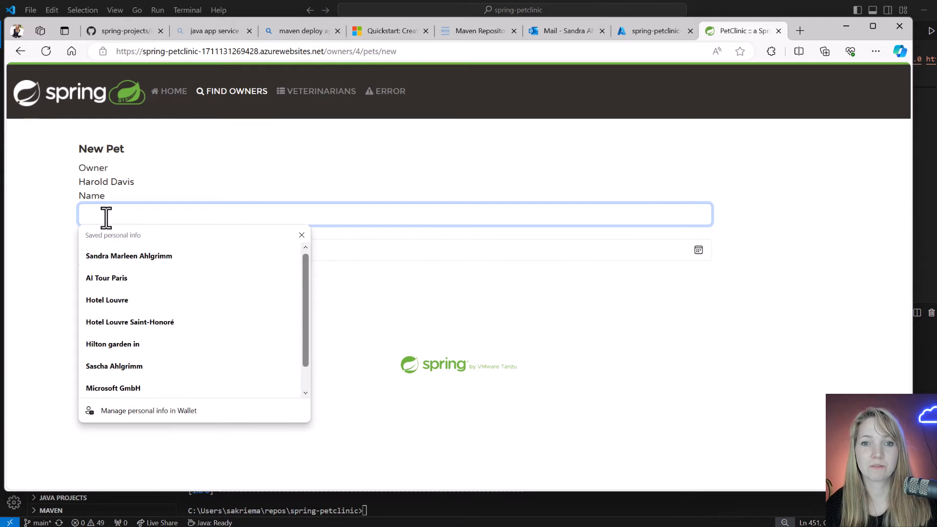
{"action": "left_click", "coordinate": [652, 30]}
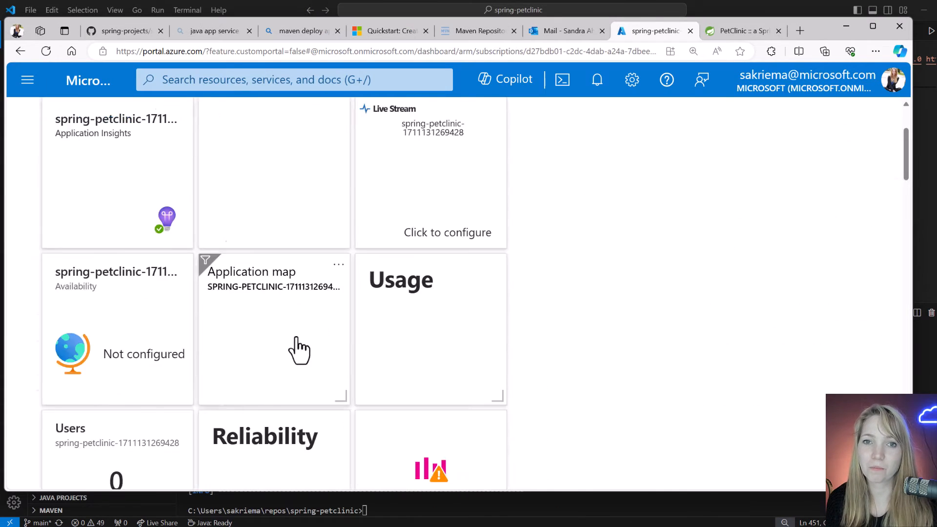
{"action": "left_click", "coordinate": [741, 30]}
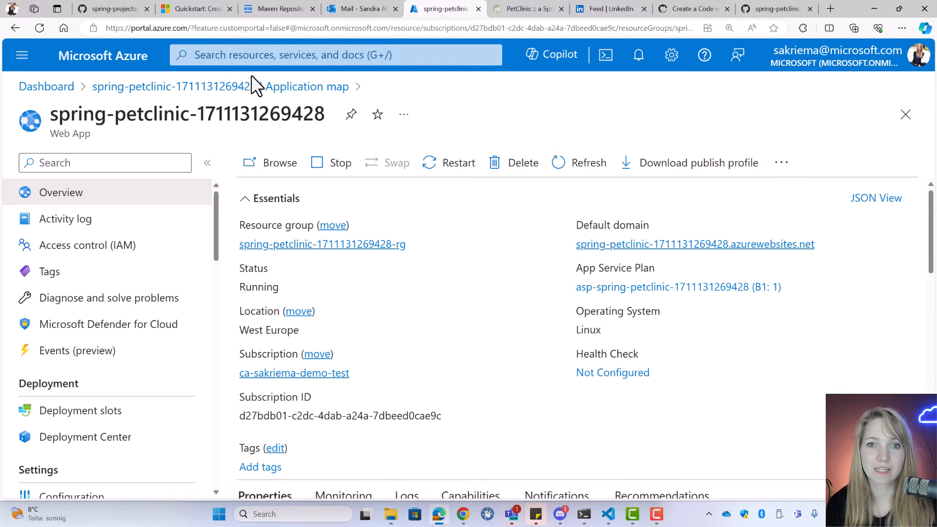
{"action": "mouse_move", "coordinate": [329, 117]}
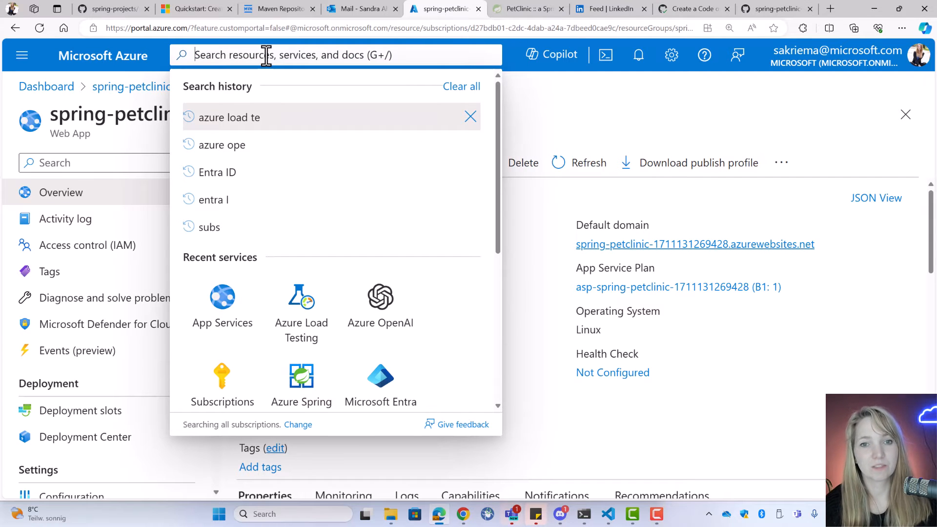
Search 'loadtest' and start creating an Azure Load Testing resource.
{"action": "type", "text": "loadt"}
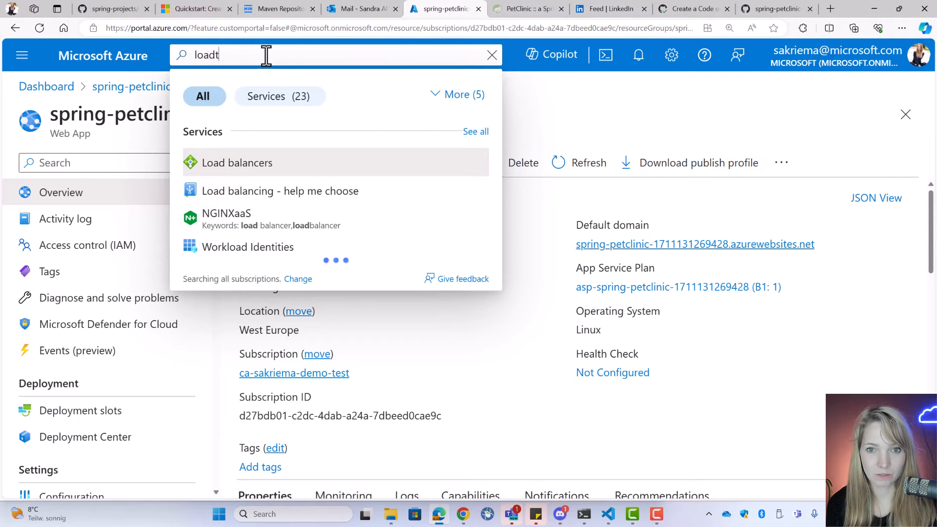
{"action": "type", "text": "es"}
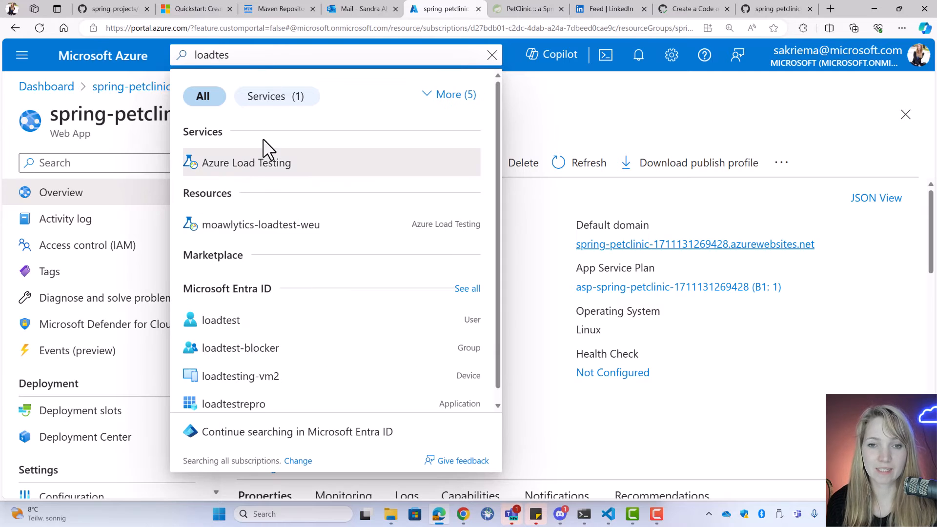
{"action": "left_click", "coordinate": [246, 162]}
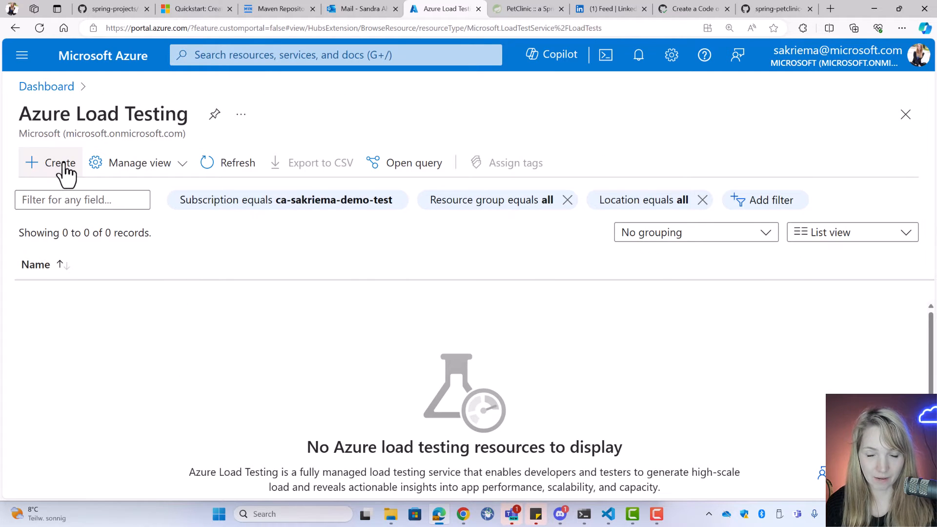
{"action": "left_click", "coordinate": [51, 163]}
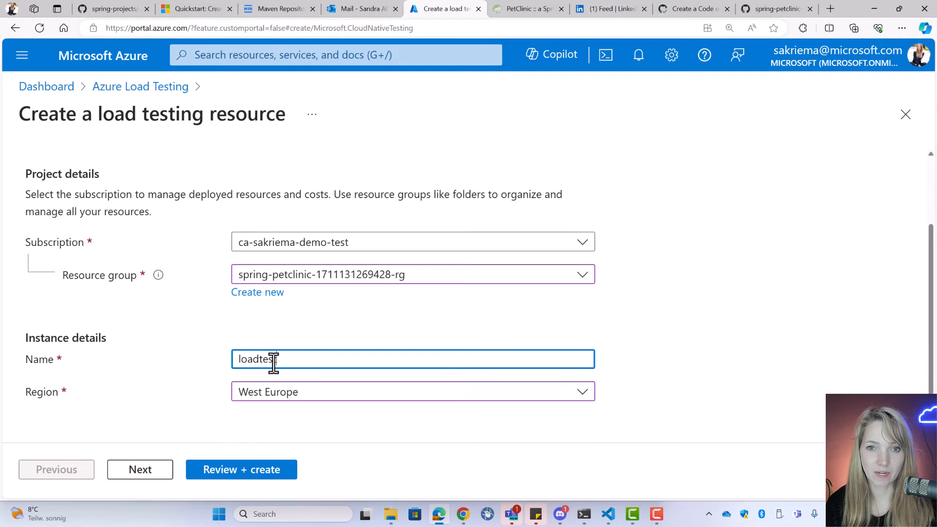
Name the resource loadtest-petclinic, review and create it, and track the deployment.
{"action": "type", "text": "-pr"}
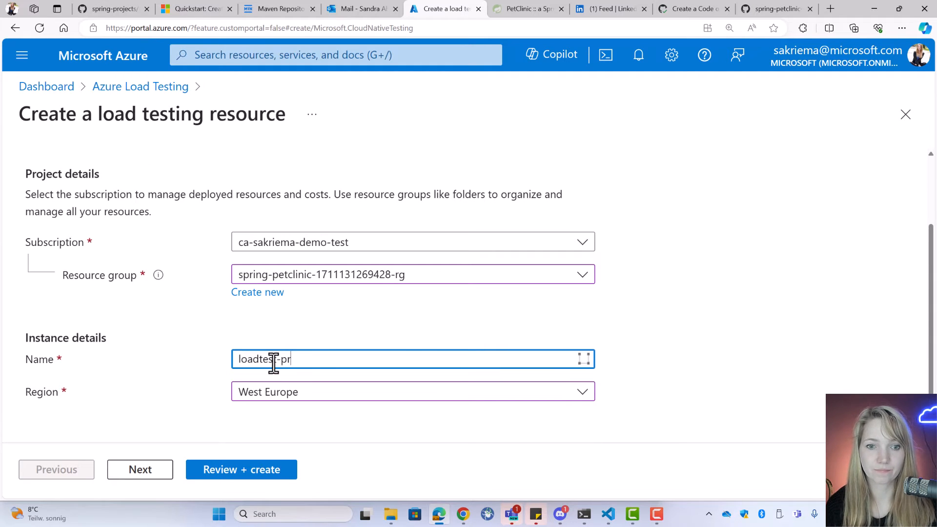
{"action": "type", "text": "etclinic"}
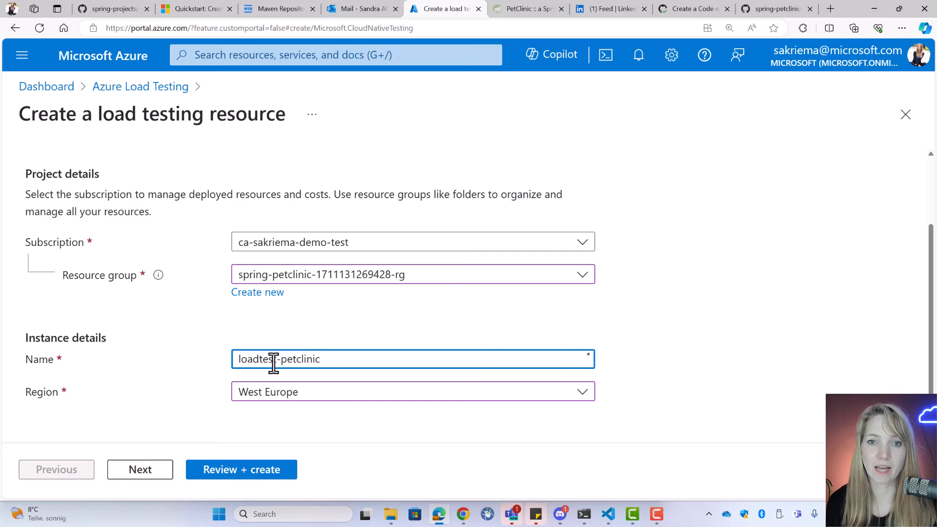
{"action": "left_click", "coordinate": [241, 469]}
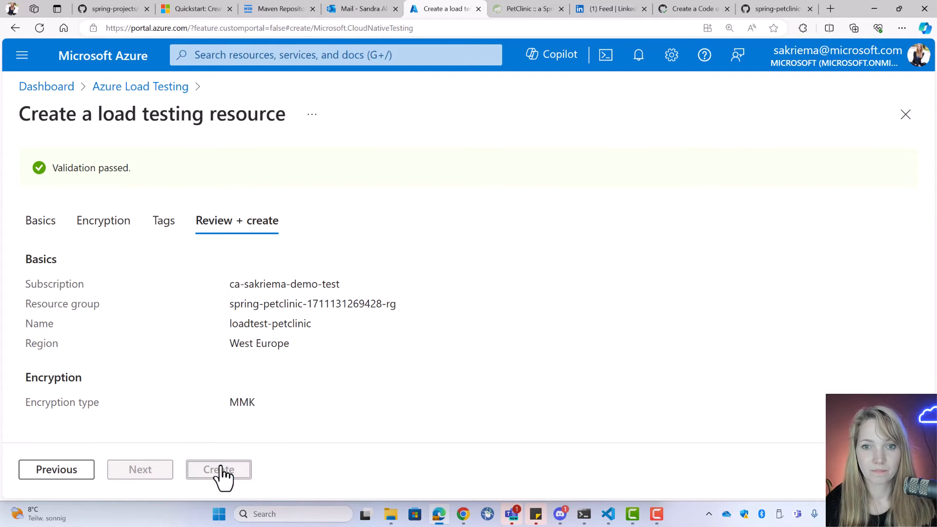
{"action": "left_click", "coordinate": [218, 469]}
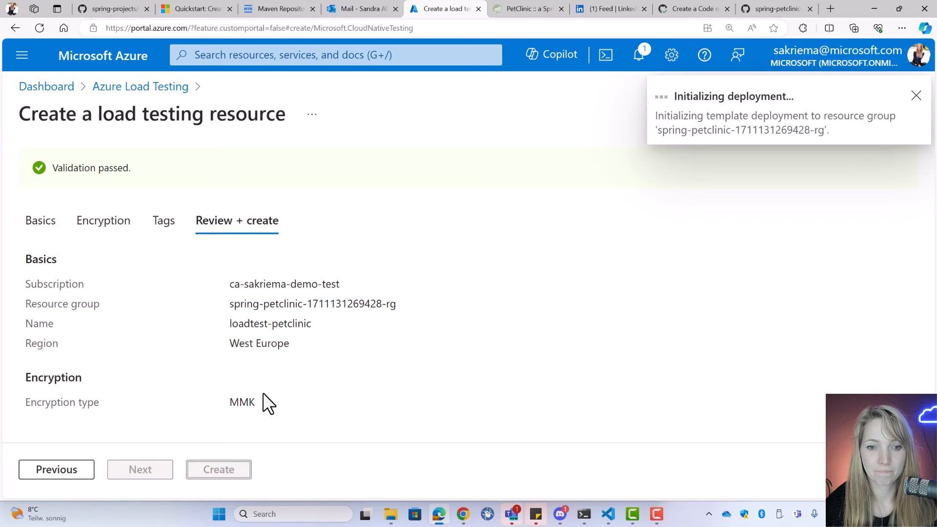
{"action": "left_click", "coordinate": [916, 96]}
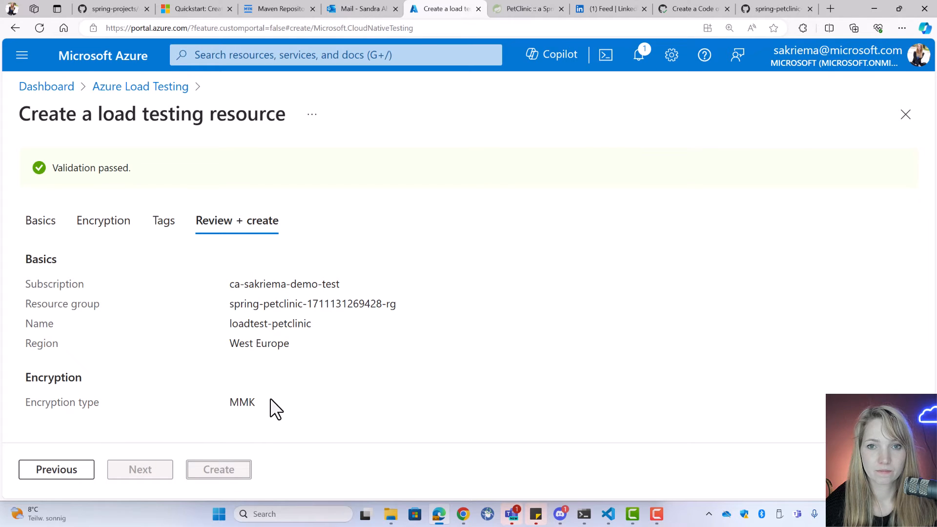
{"action": "left_click", "coordinate": [219, 469]}
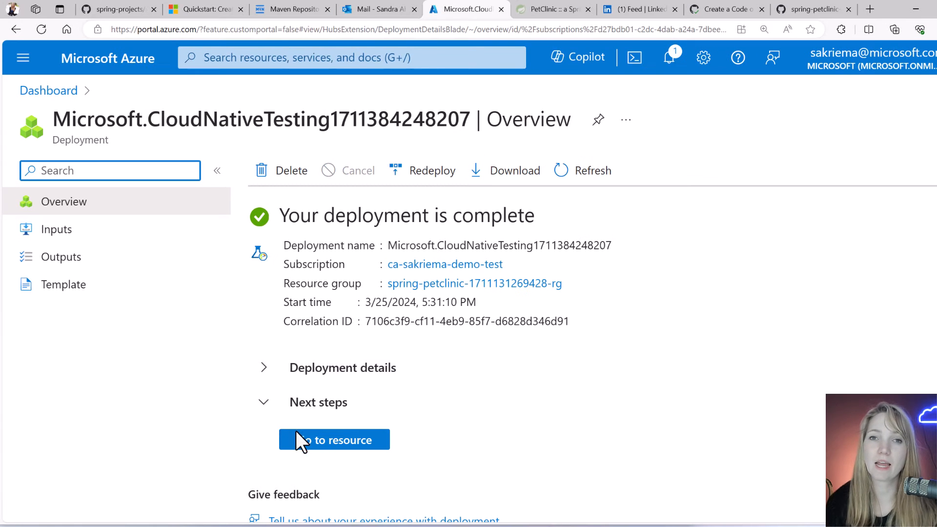
From the deployed loadtest-petclinic resource, start a new test based on an uploaded JMeter script.
{"action": "left_click", "coordinate": [334, 439]}
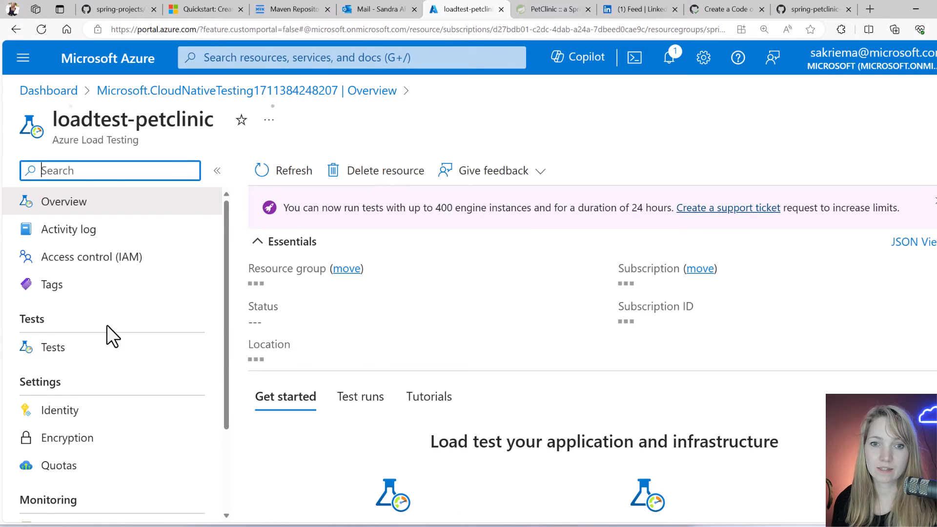
{"action": "left_click", "coordinate": [53, 347]}
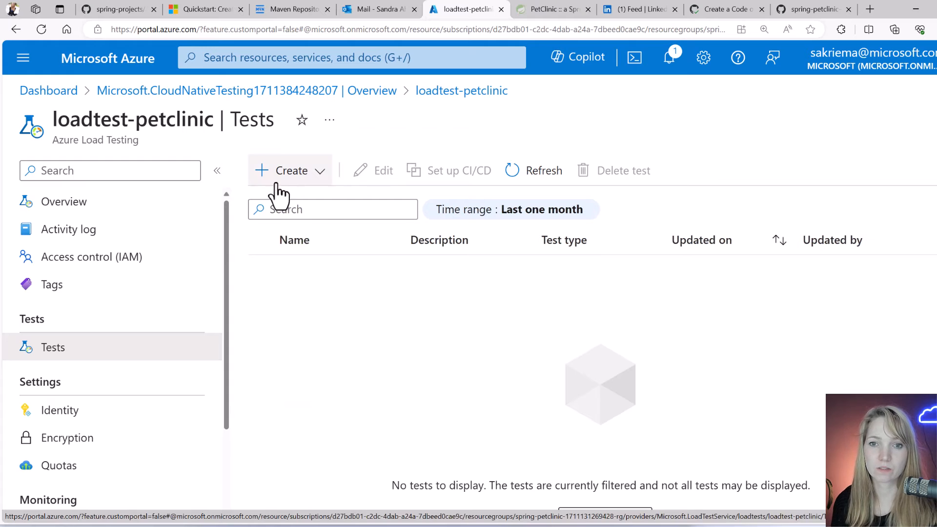
{"action": "left_click", "coordinate": [290, 170]}
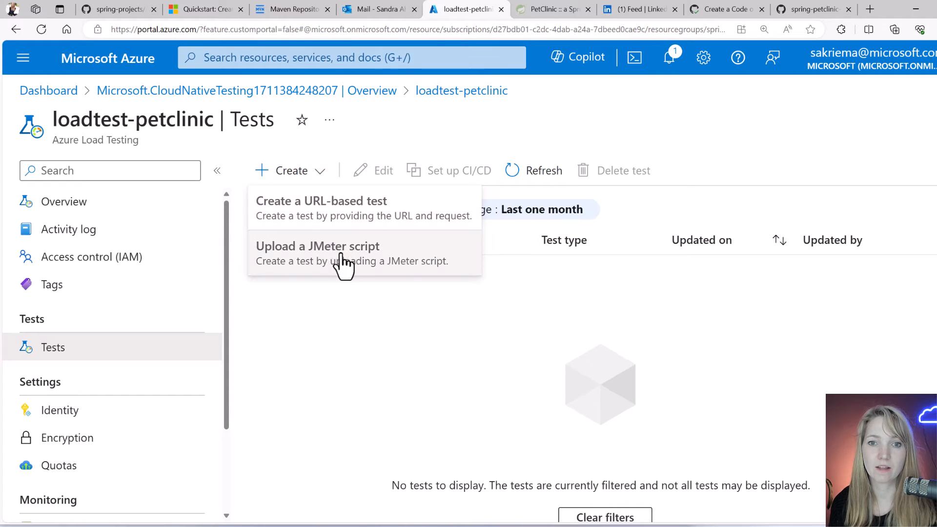
{"action": "left_click", "coordinate": [317, 245]}
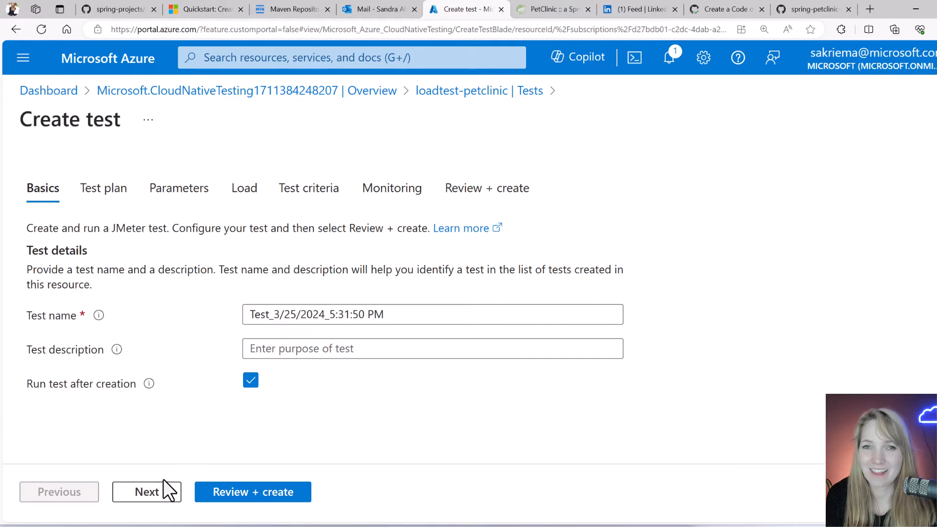
Upload loadtest.jmx as the test plan, then review and create the test to launch its run.
{"action": "left_click", "coordinate": [146, 492]}
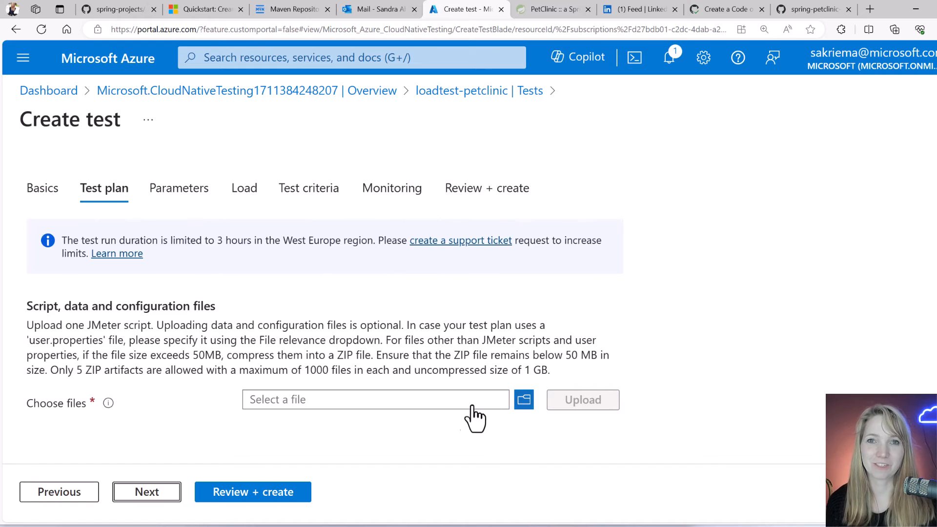
{"action": "left_click", "coordinate": [524, 399]}
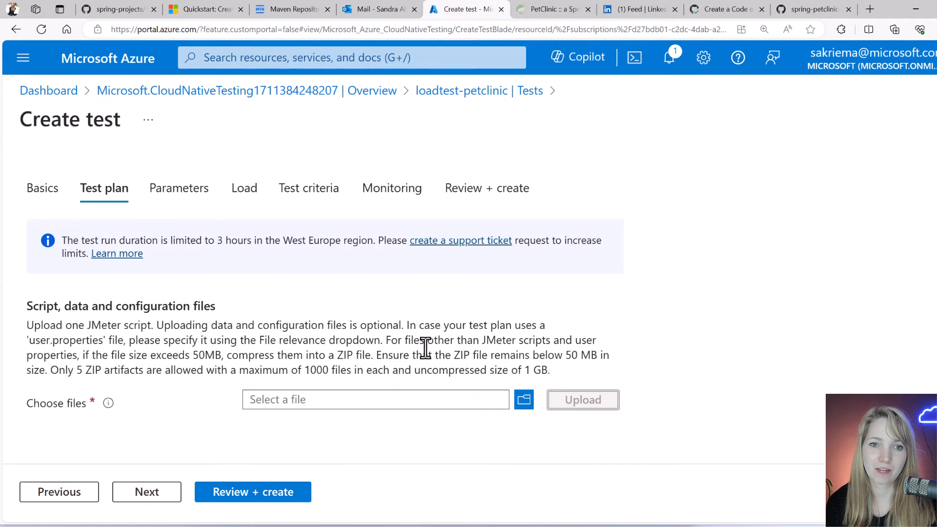
{"action": "mouse_move", "coordinate": [437, 350]}
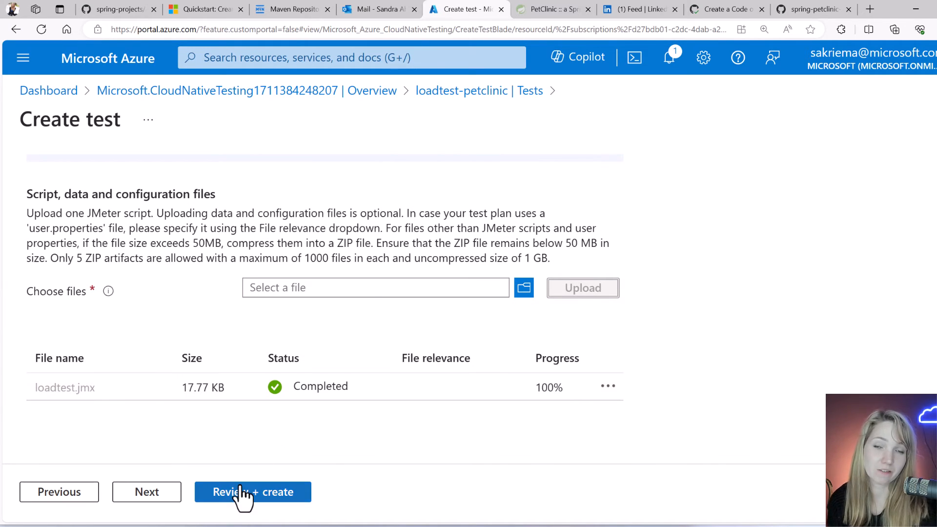
{"action": "left_click", "coordinate": [252, 491]}
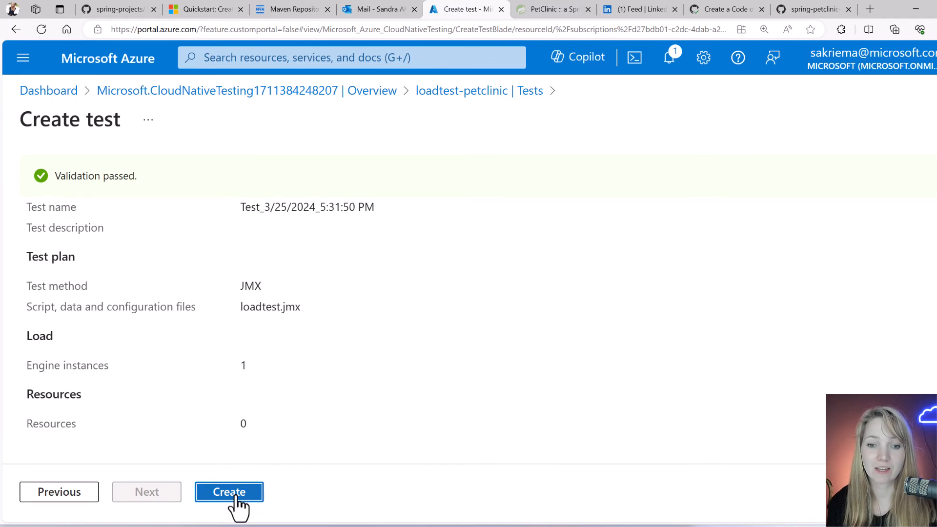
{"action": "left_click", "coordinate": [229, 492]}
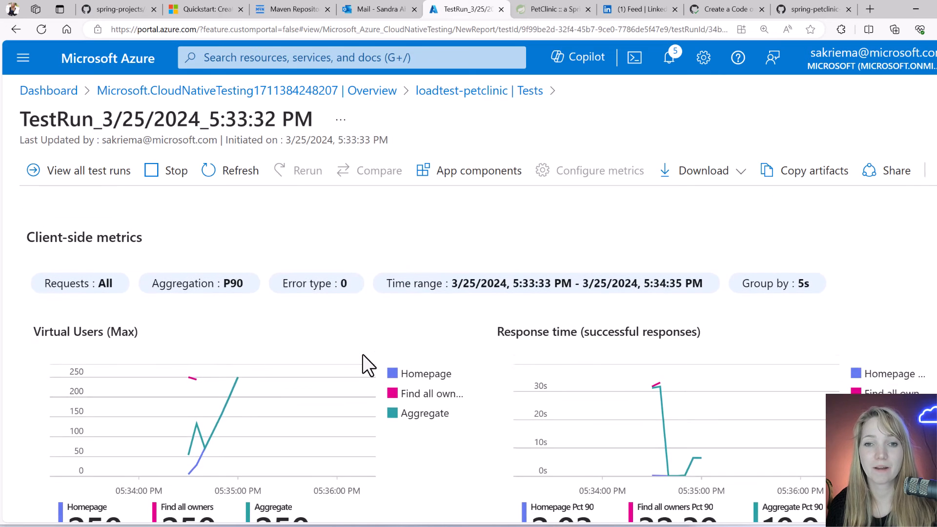
{"action": "scroll", "scroll_direction": "down", "scroll_amount": 3}
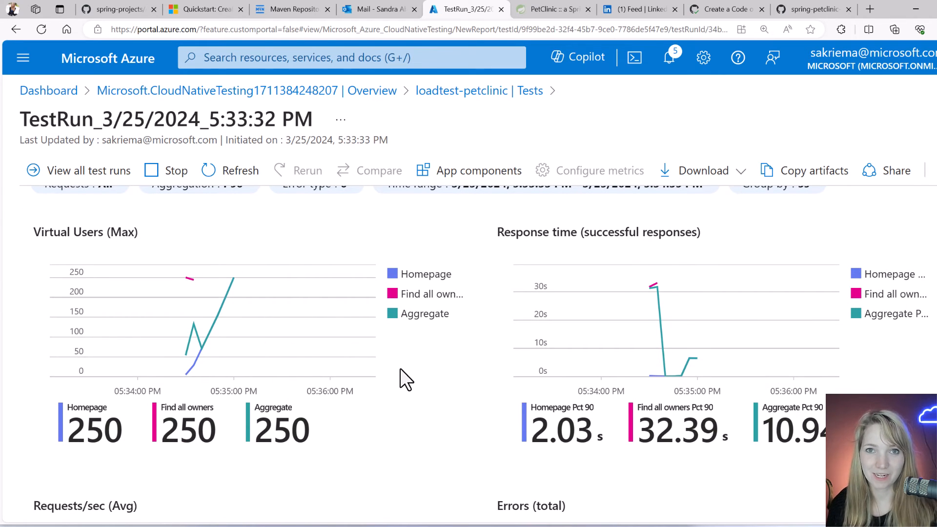
{"action": "scroll", "scroll_direction": "down", "scroll_amount": 3}
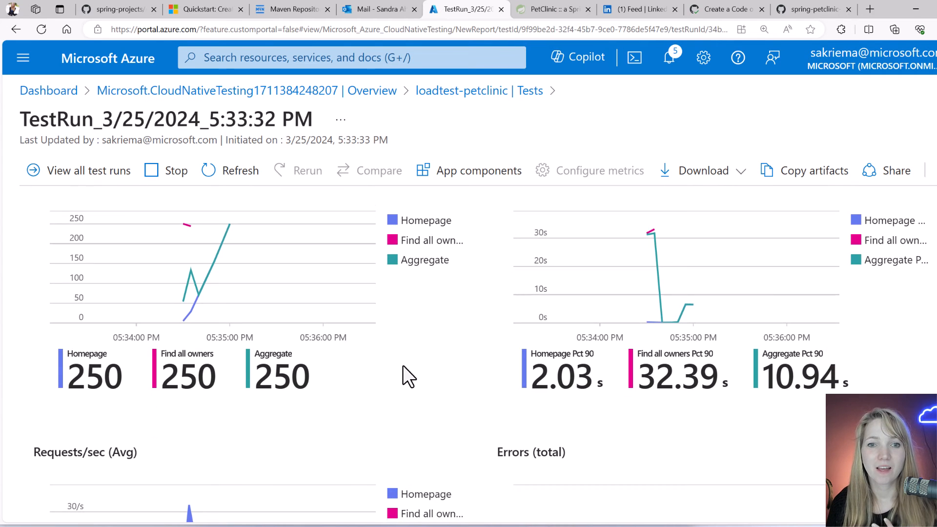
{"action": "scroll", "scroll_direction": "down", "scroll_amount": 3}
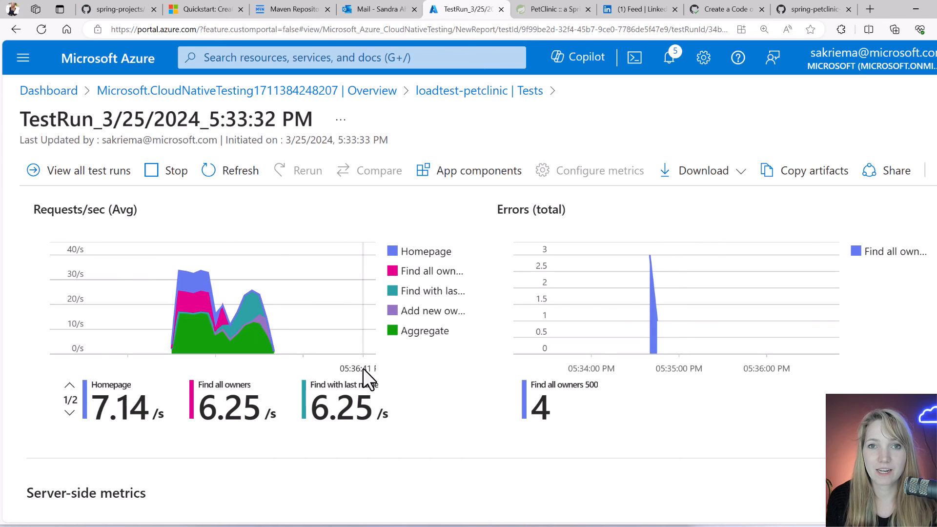
{"action": "mouse_move", "coordinate": [541, 406]}
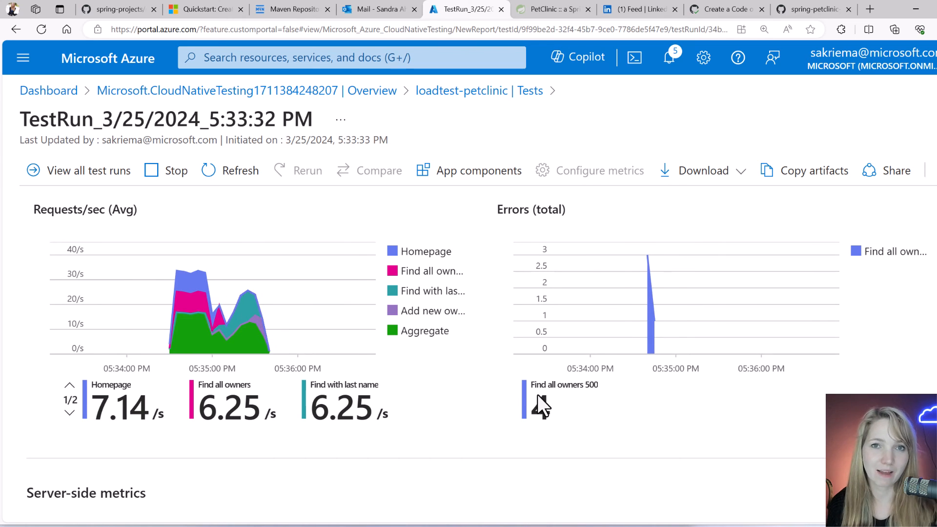
{"action": "scroll", "scroll_direction": "down", "scroll_amount": 3}
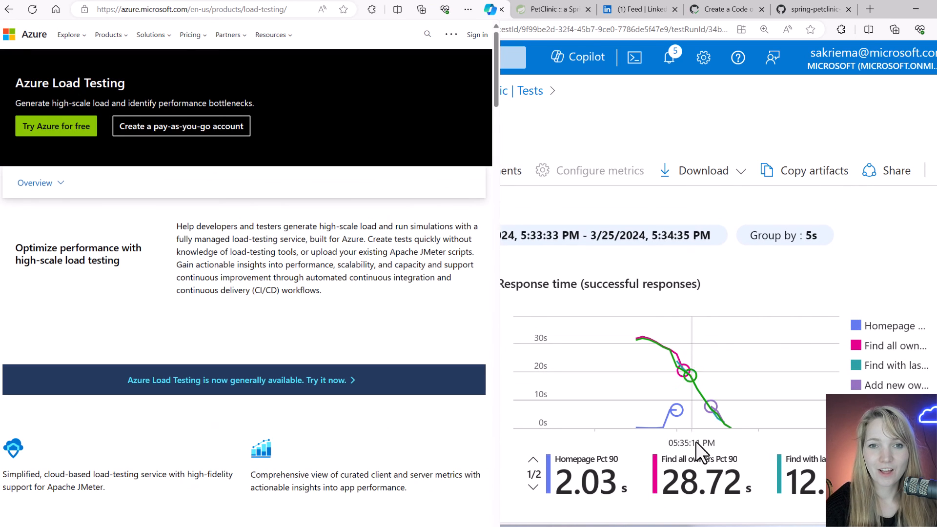
{"action": "mouse_move", "coordinate": [753, 407]}
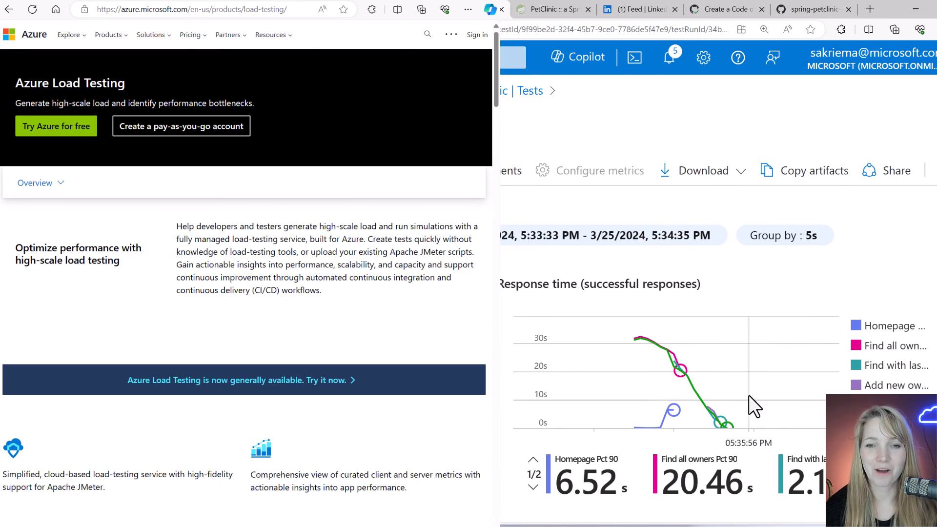